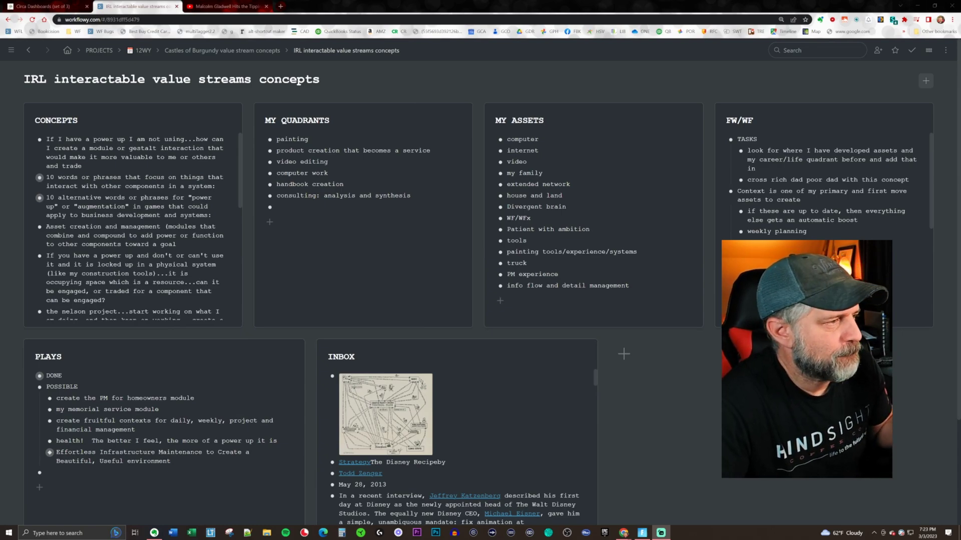
mouse_move(549, 247)
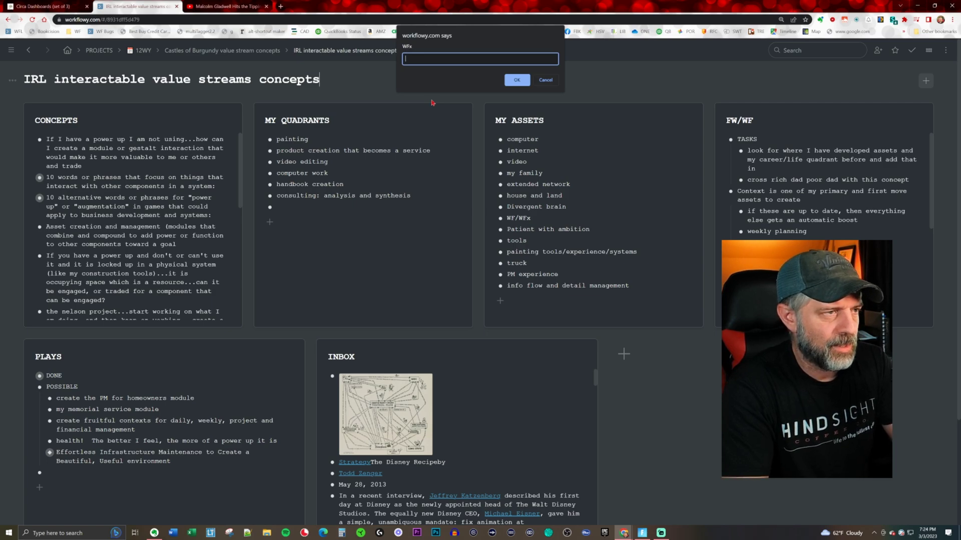
Assign WFx shortcut n to the IRL interactable value streams concepts page, overriding BBC Paint
text(wfx)
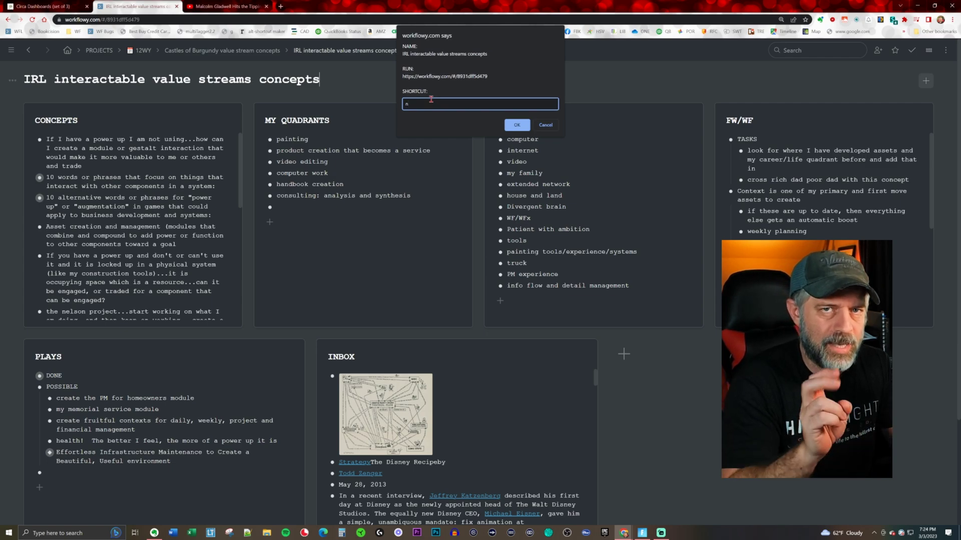
click(516, 124)
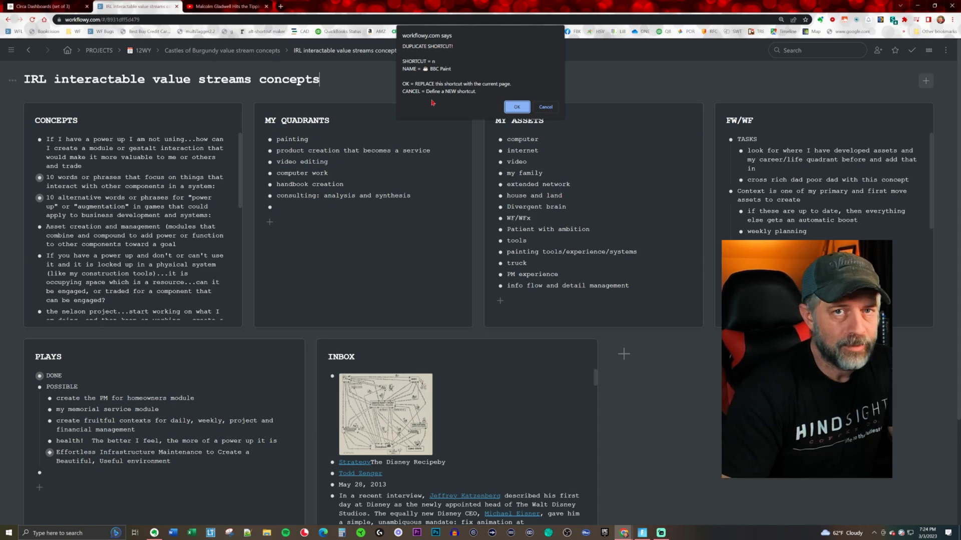
click(545, 107)
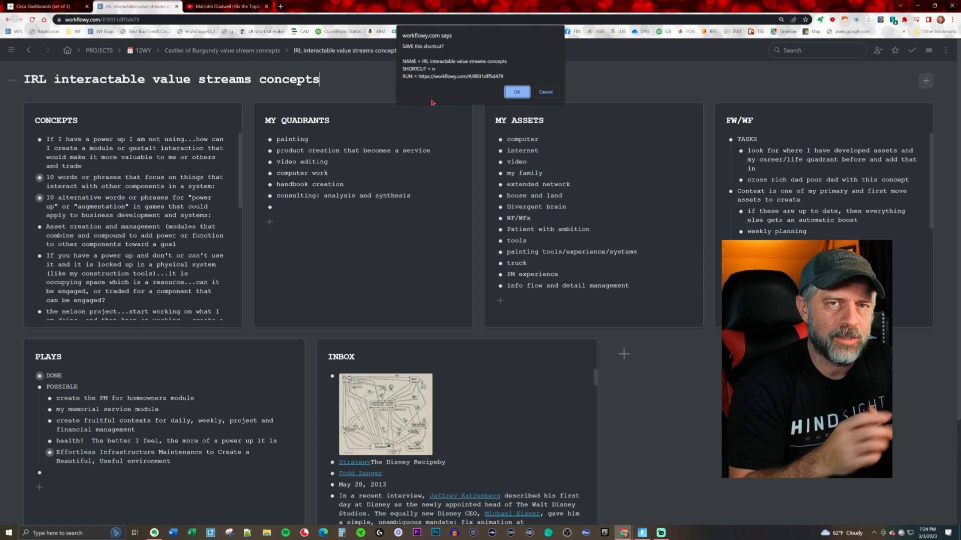
click(517, 91)
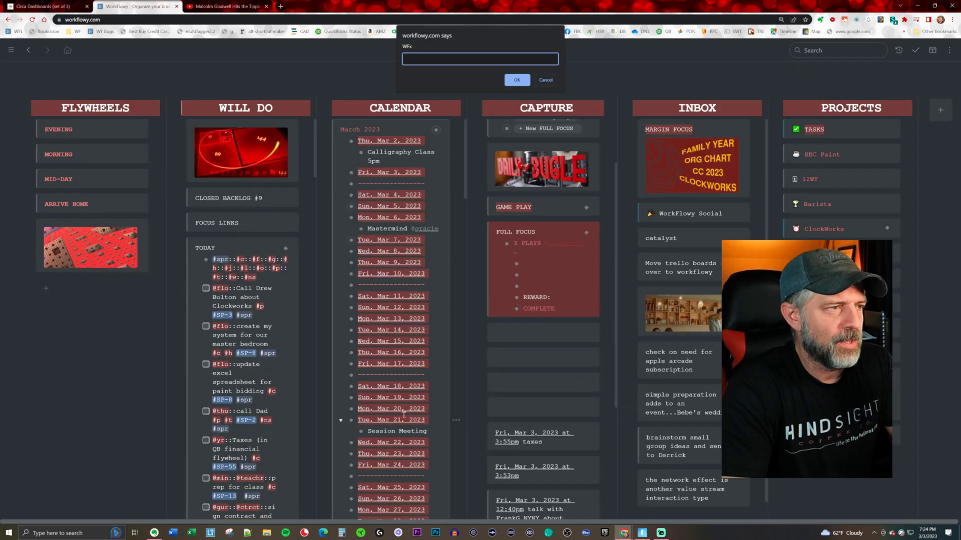
Jump to the concepts page with shortcut n, open TODAY, then use n again from the YouTube tab
text(n)
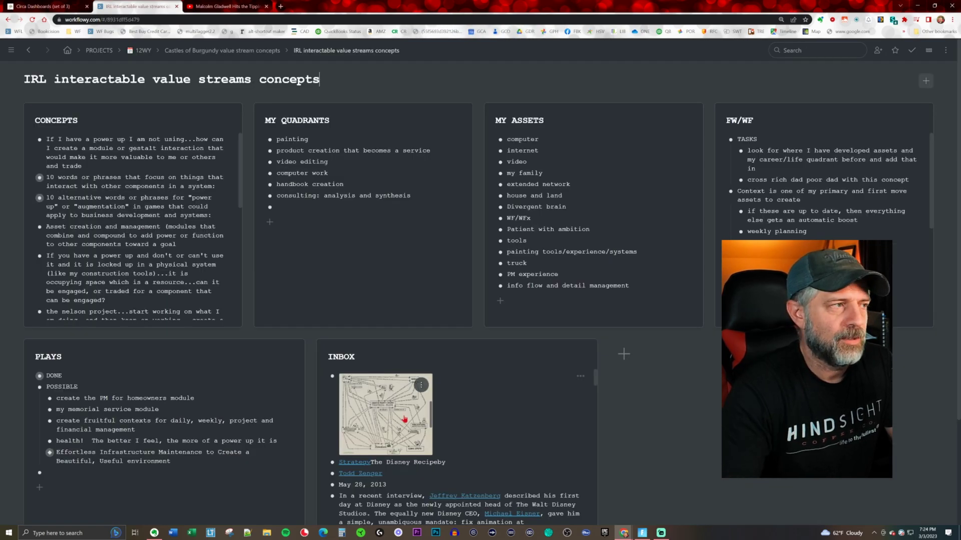
click(226, 6)
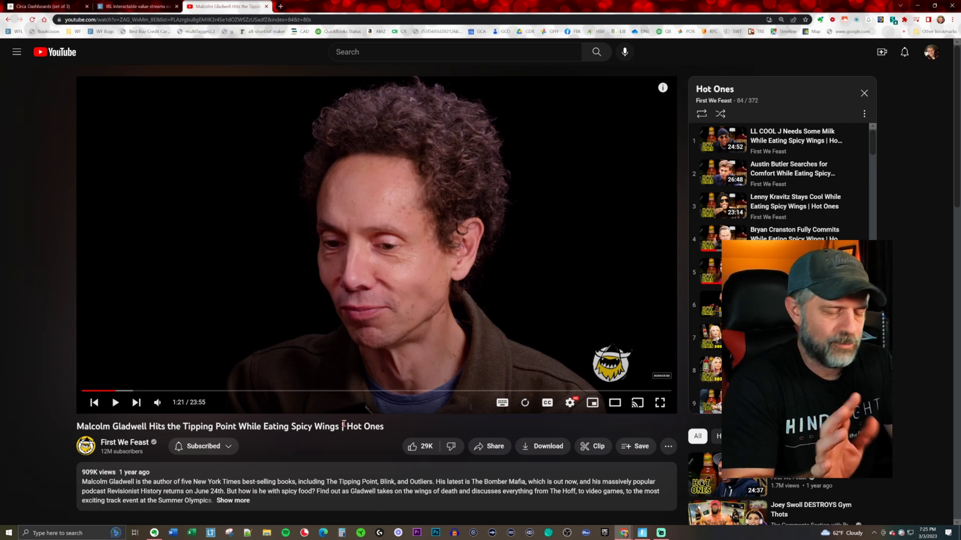
click(135, 5)
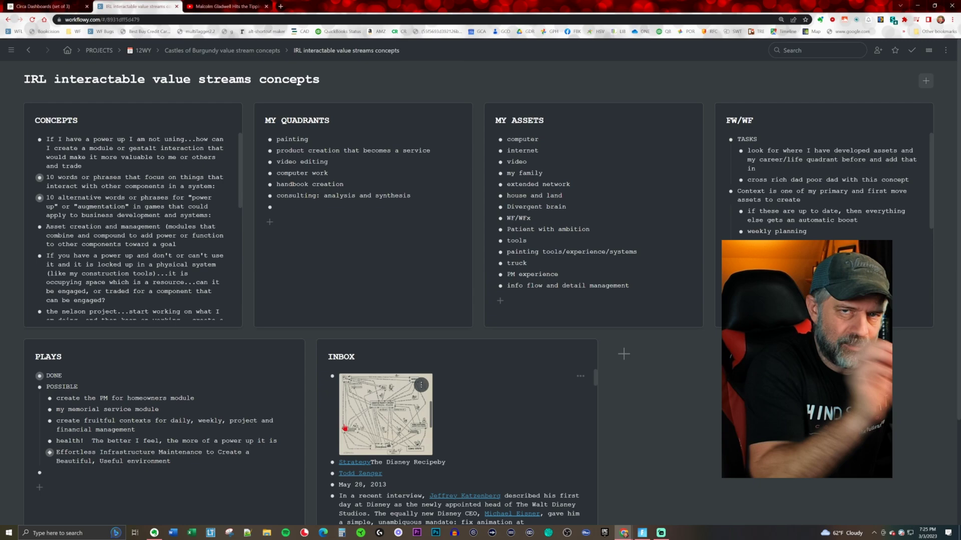
click(318, 78)
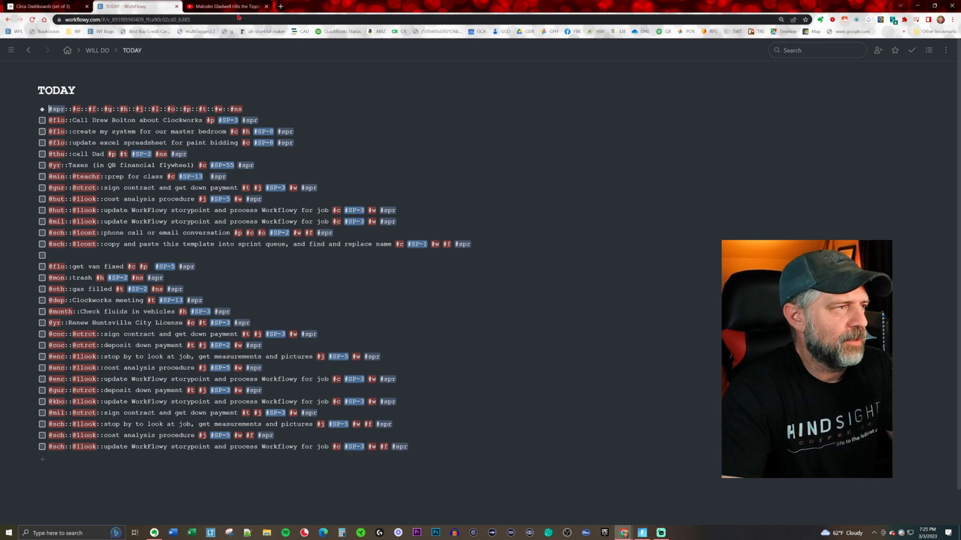
click(227, 6)
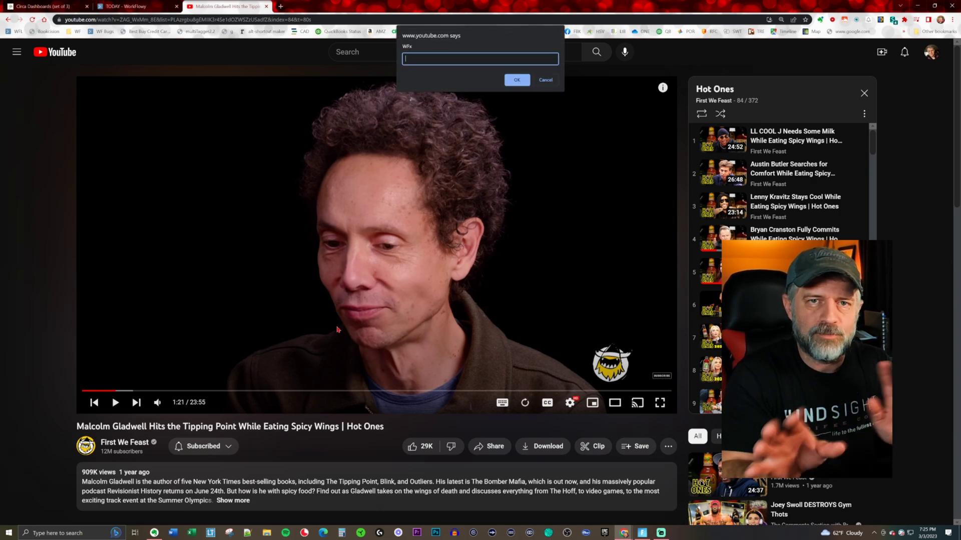
text(n)
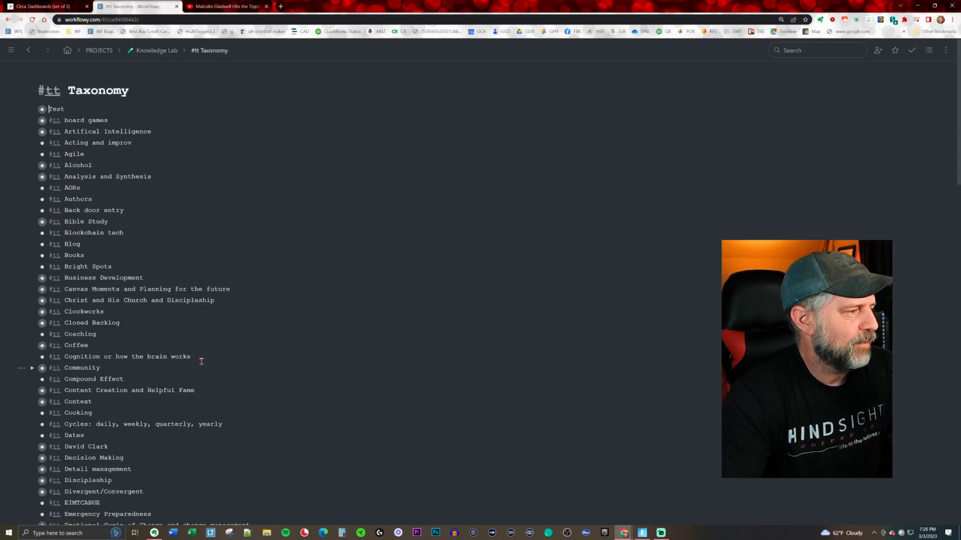
Open #tt Community from the Taxonomy list and reassign WFx shortcut n to it
scroll(down, 3)
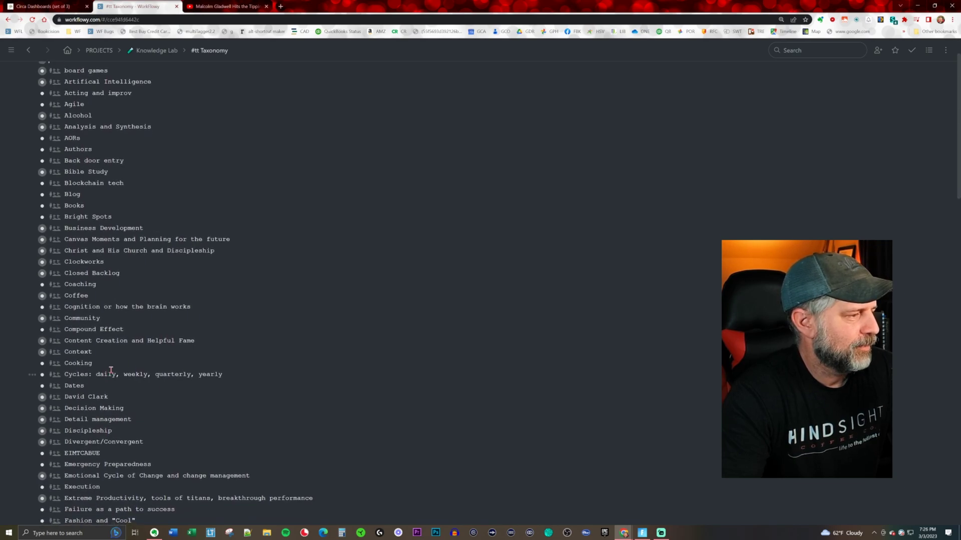
click(81, 317)
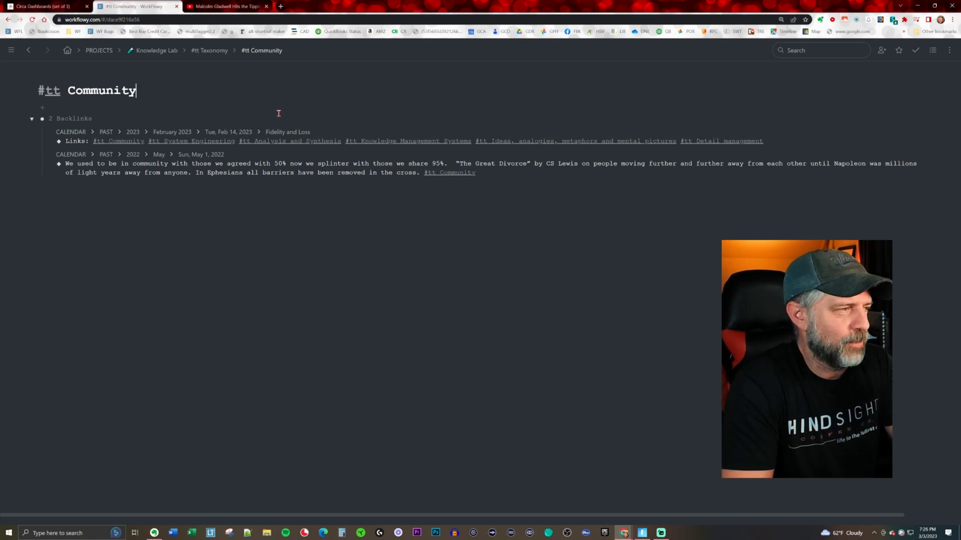
text(wfx)
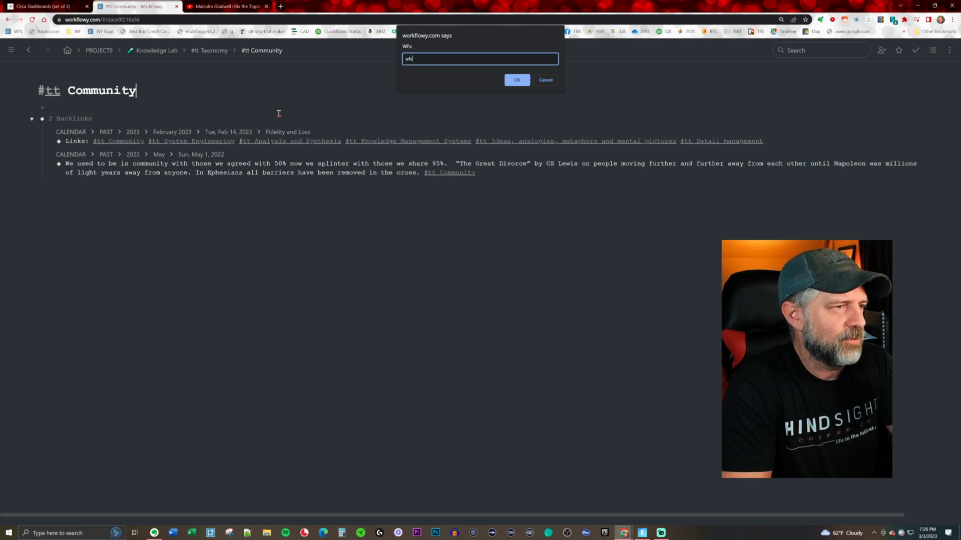
click(516, 80)
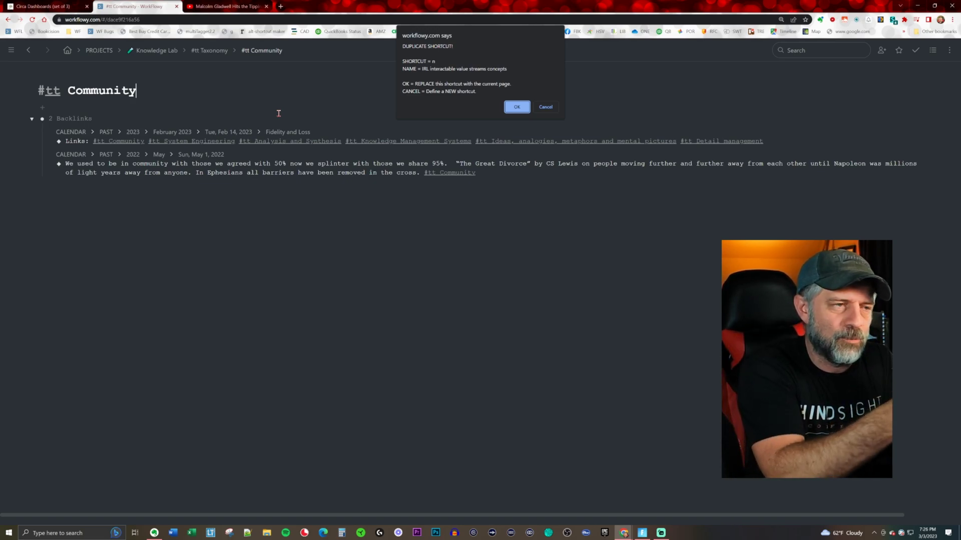
click(515, 106)
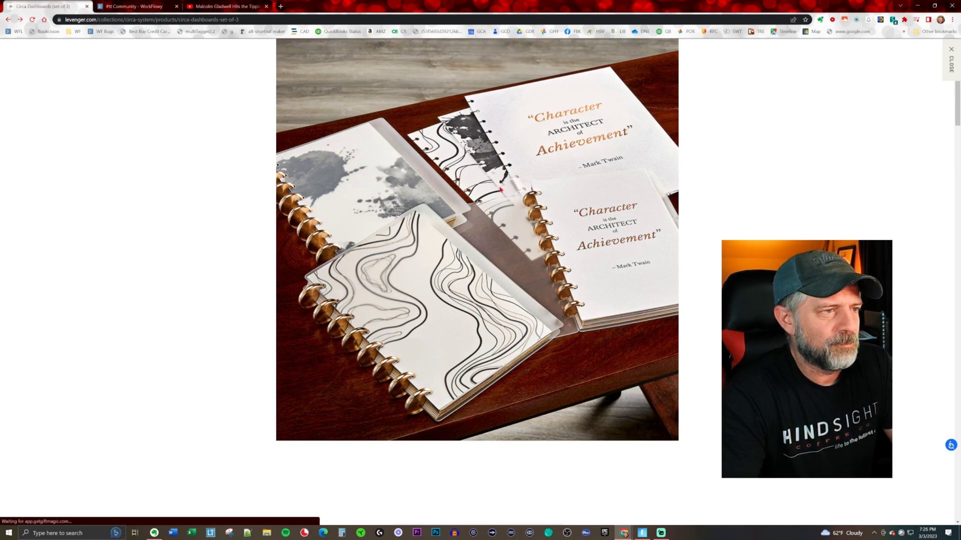
On the Levenger product tab, enter a WFx shortcut to jump to #tt Community
click(226, 6)
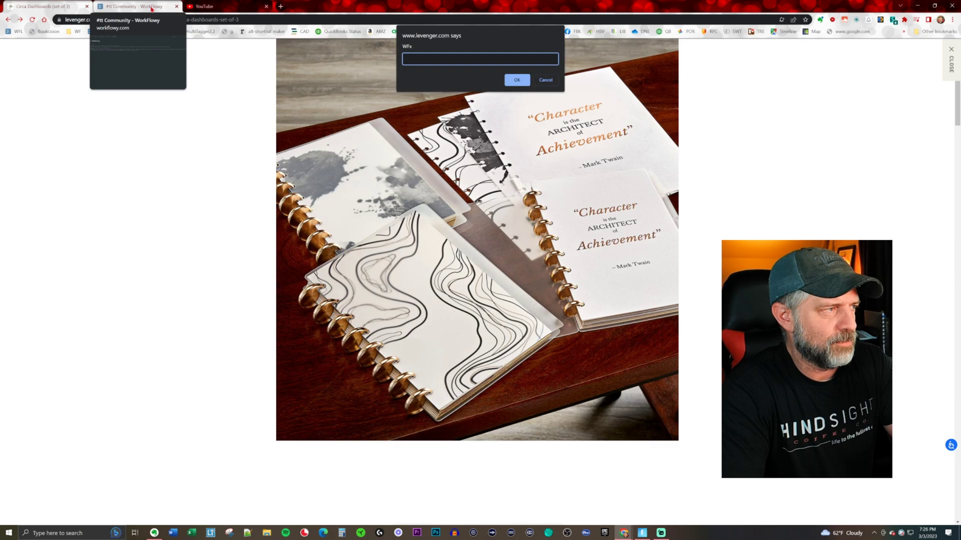
text(r)
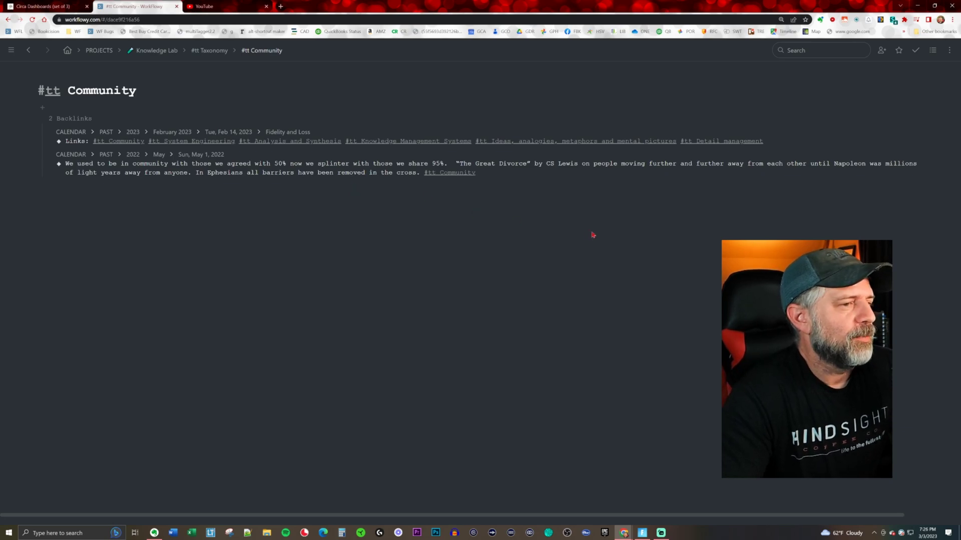
mouse_move(478, 240)
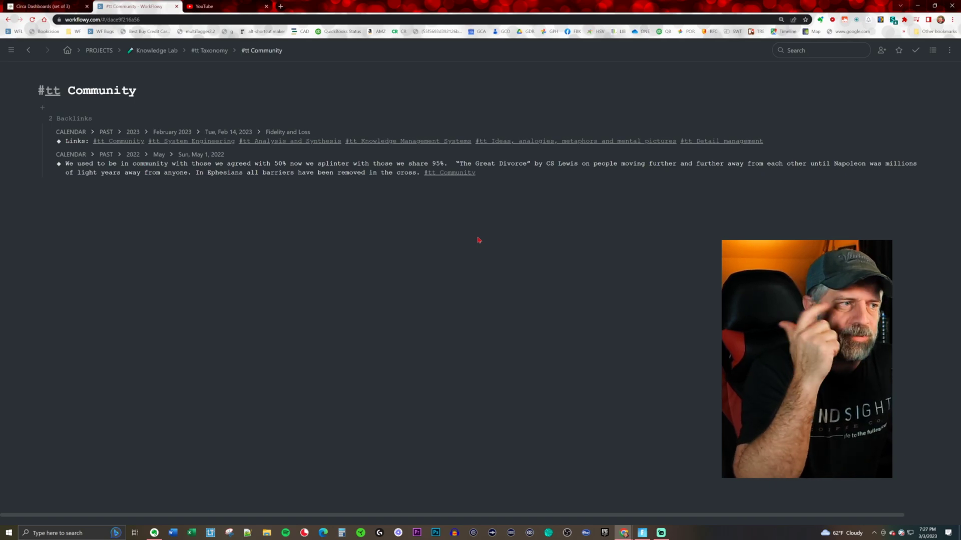
click(134, 91)
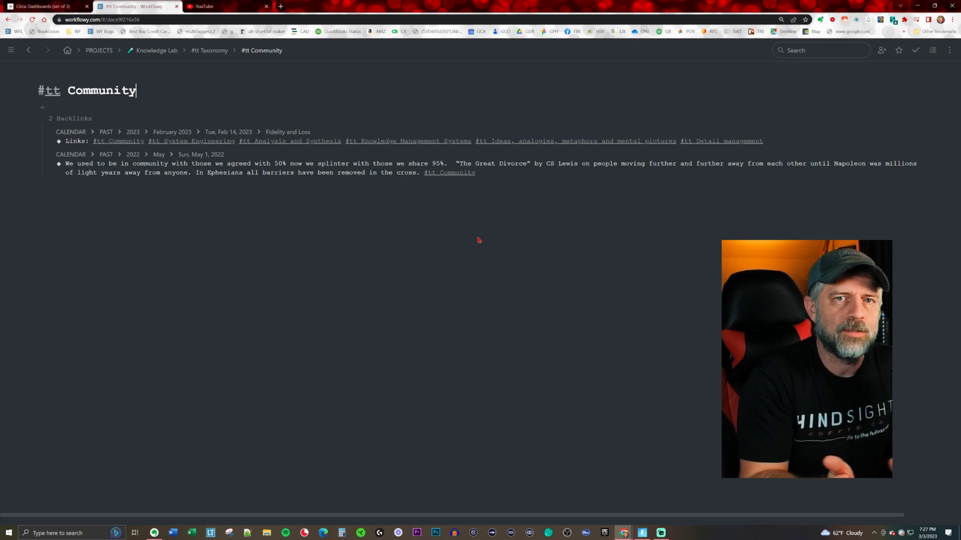